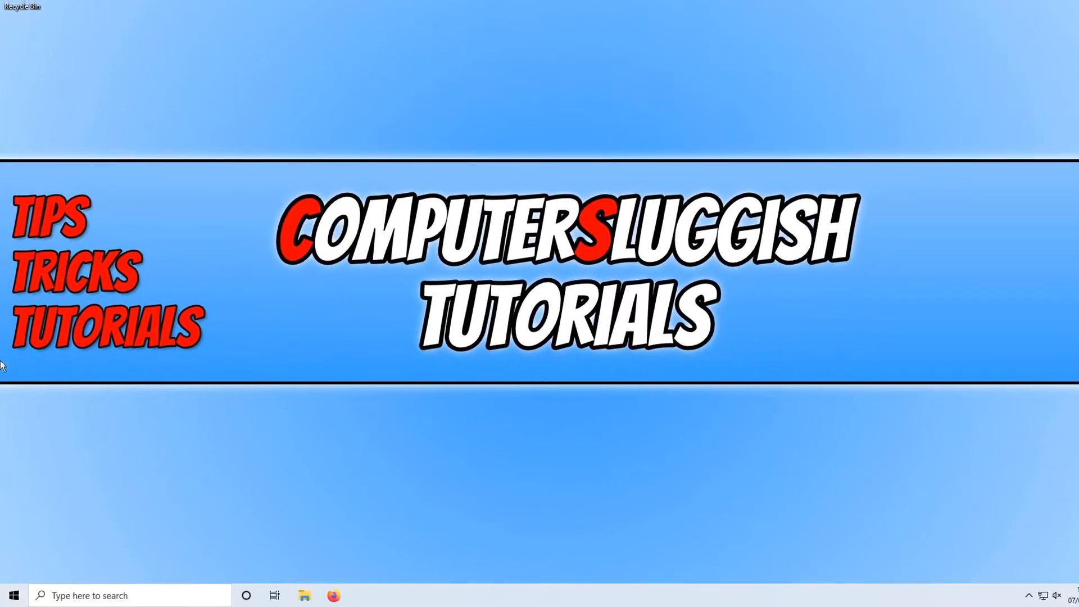
# Step: Launch Event Viewer from the taskbar search by searching 'event Viewer'
pyautogui.write('event Viewer')
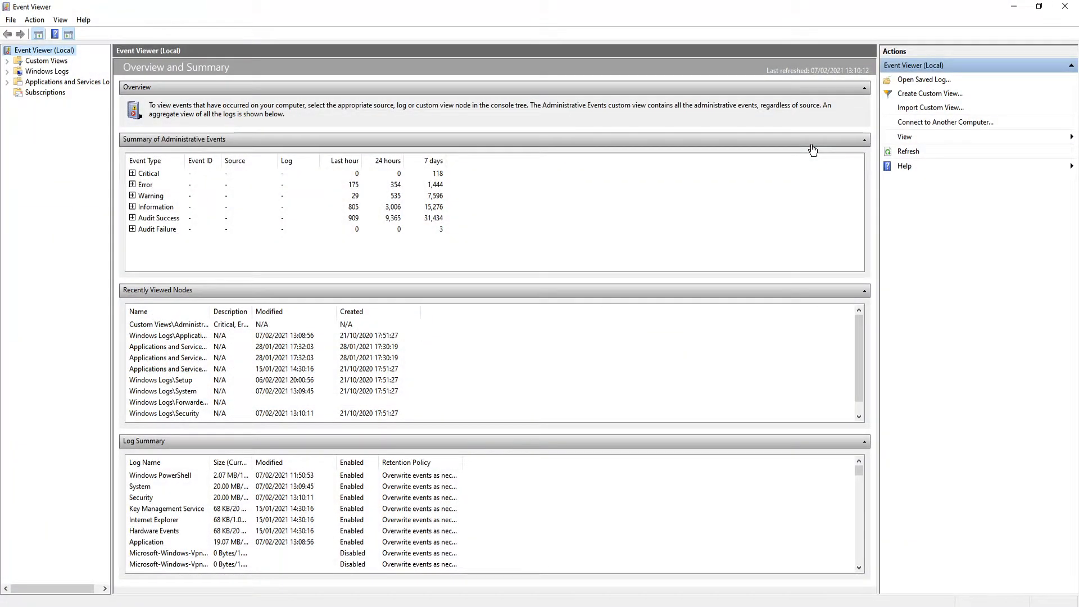
# Step: Expand Windows Logs and show the Application log with its 27,223 events
pyautogui.click(8, 71)
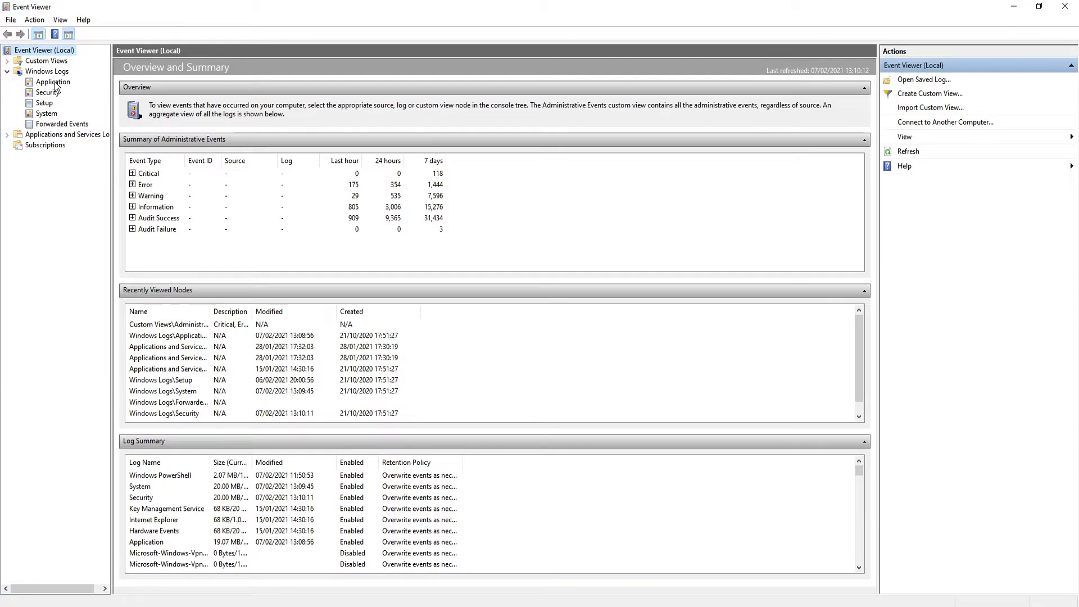
pyautogui.click(53, 82)
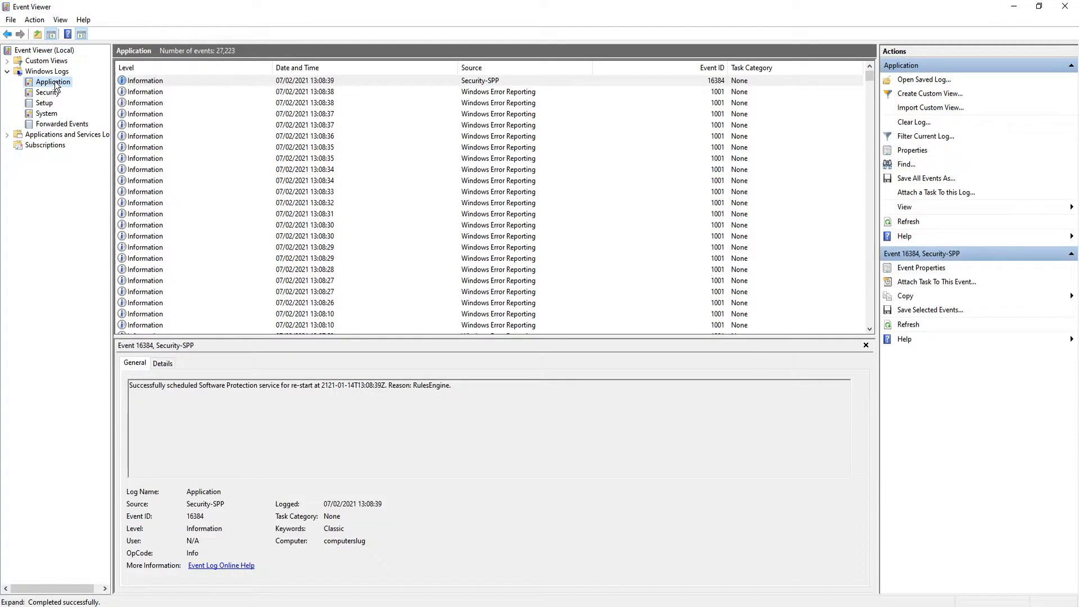
# Step: Clear the Application log via its context menu without saving, leaving 0 events
pyautogui.rightClick(53, 82)
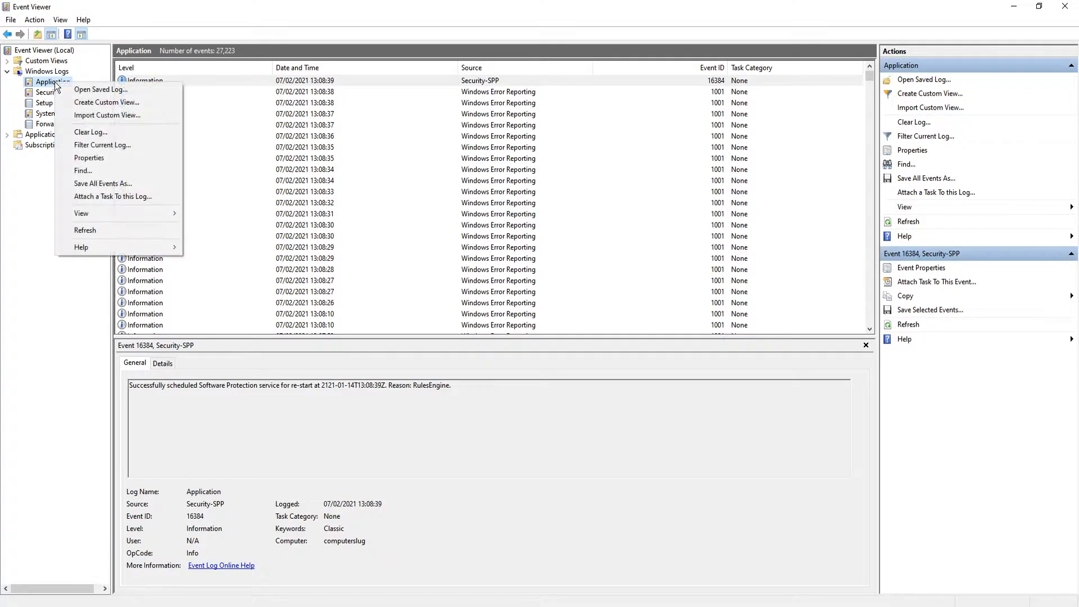
pyautogui.moveTo(90, 132)
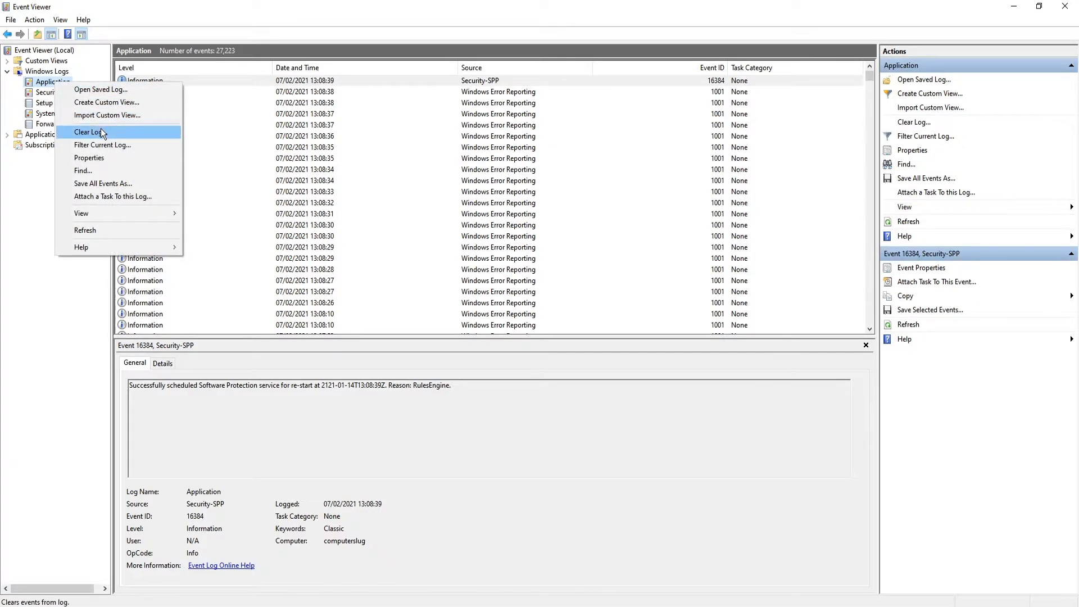
pyautogui.click(88, 132)
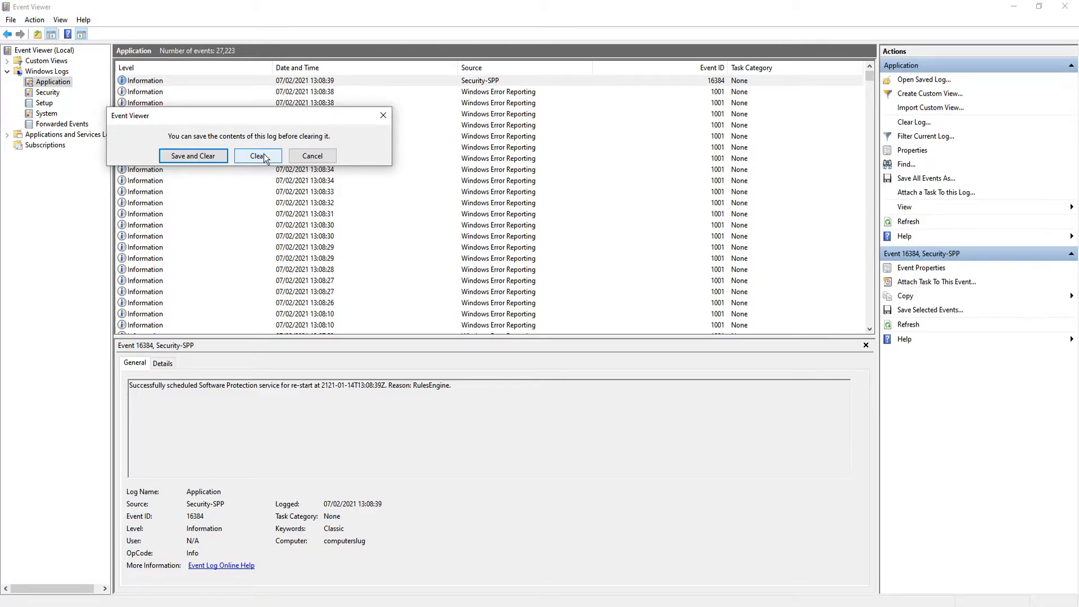
pyautogui.click(259, 155)
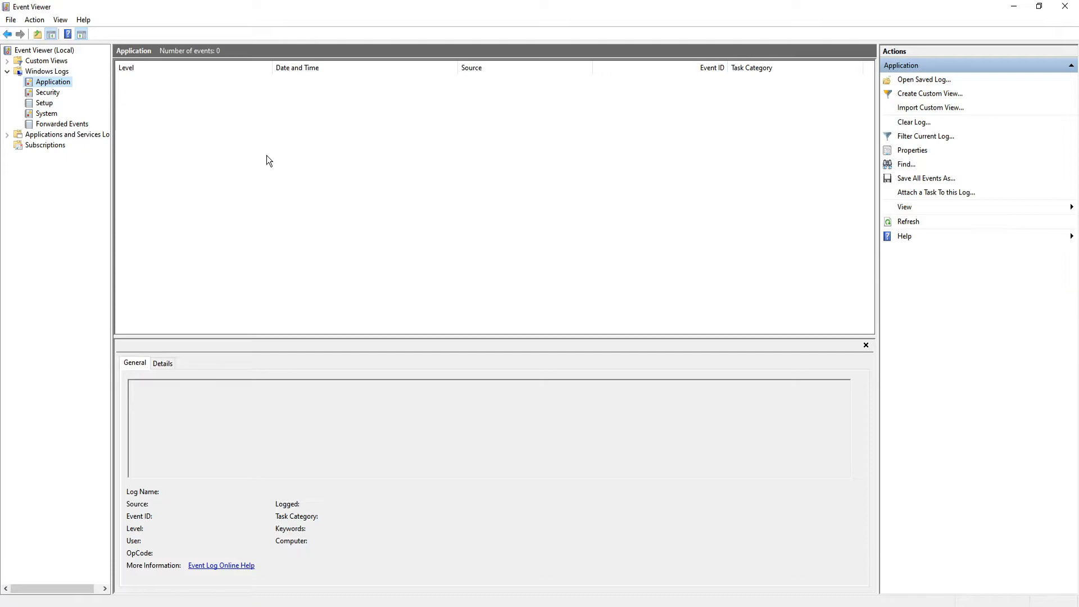
pyautogui.moveTo(273, 157)
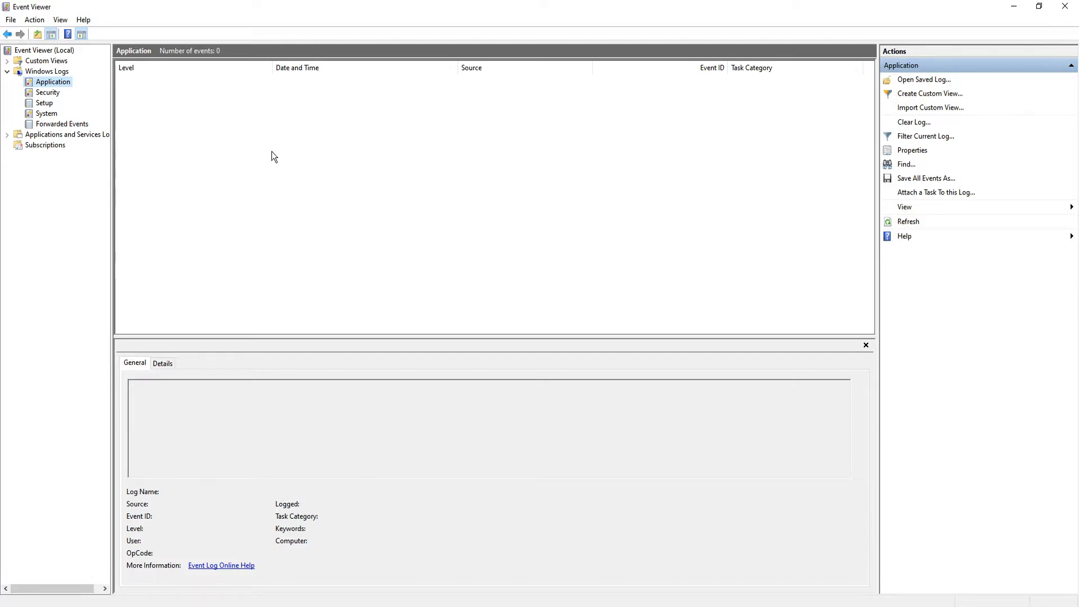
pyautogui.moveTo(274, 178)
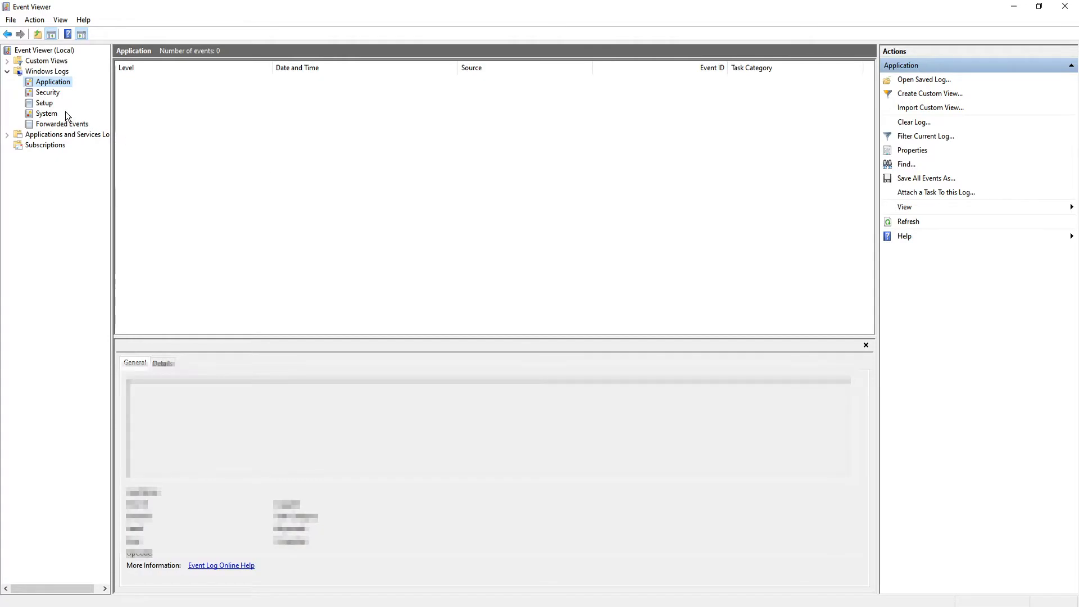
# Step: Clear the Security log from the Actions pane without saving a copy
pyautogui.click(47, 91)
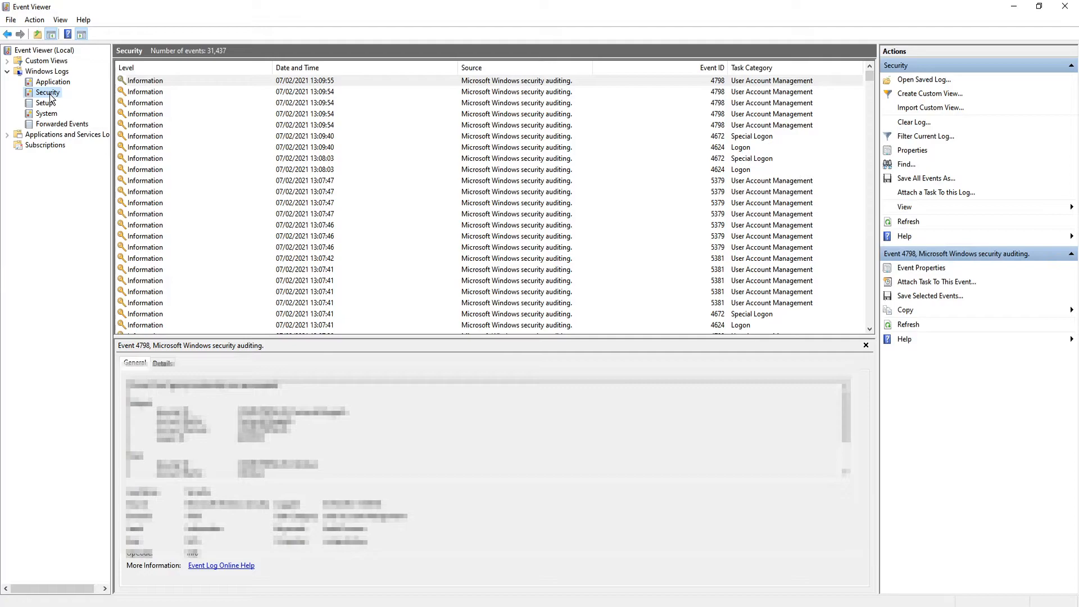
pyautogui.click(912, 121)
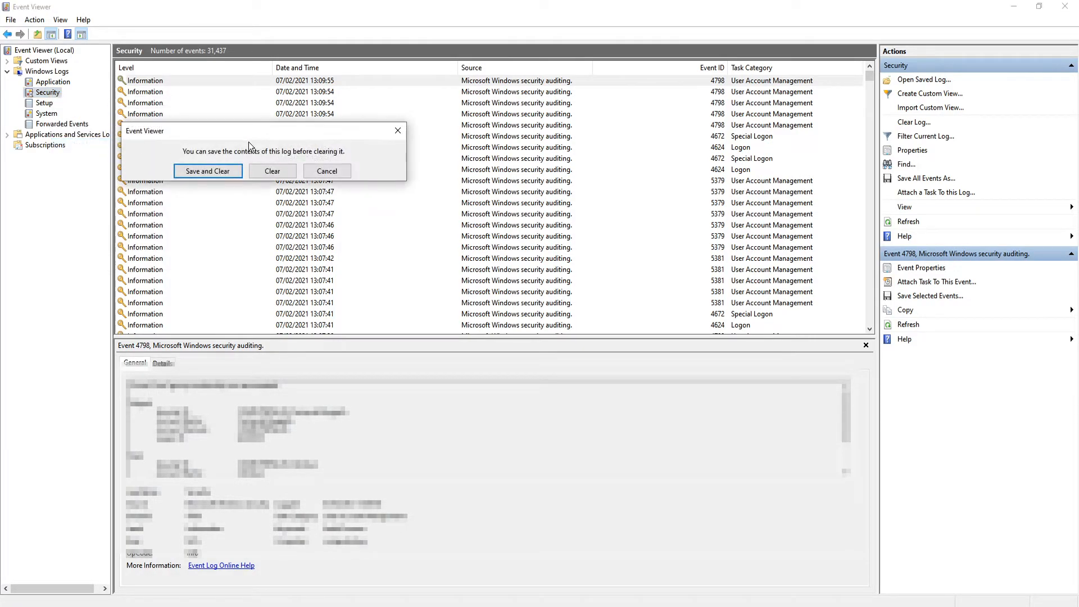
pyautogui.click(272, 171)
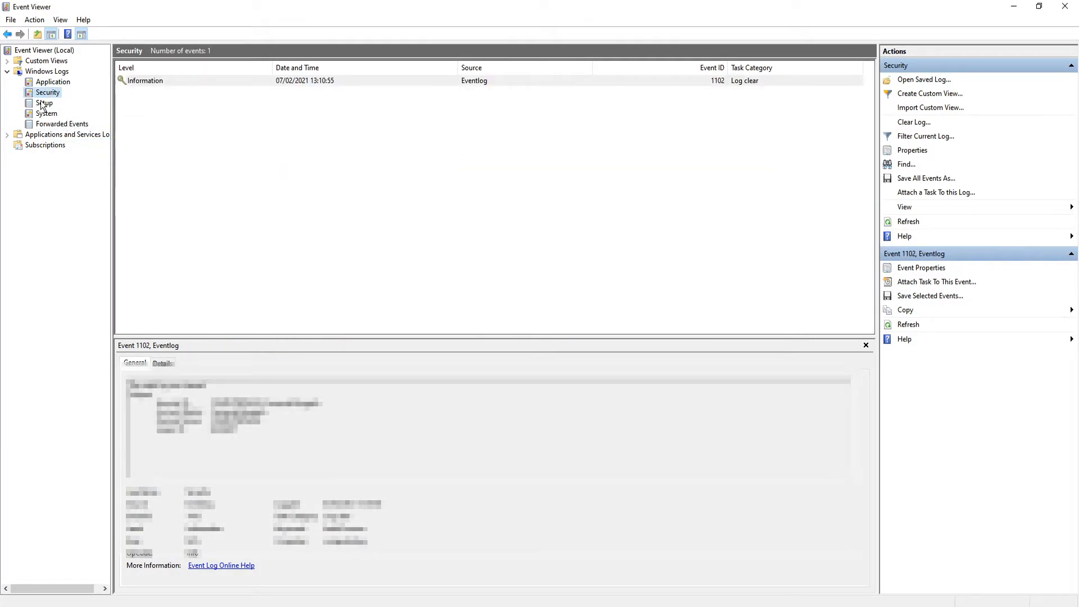
# Step: Clear the Setup log, then the System log, each via its context menu
pyautogui.rightClick(47, 92)
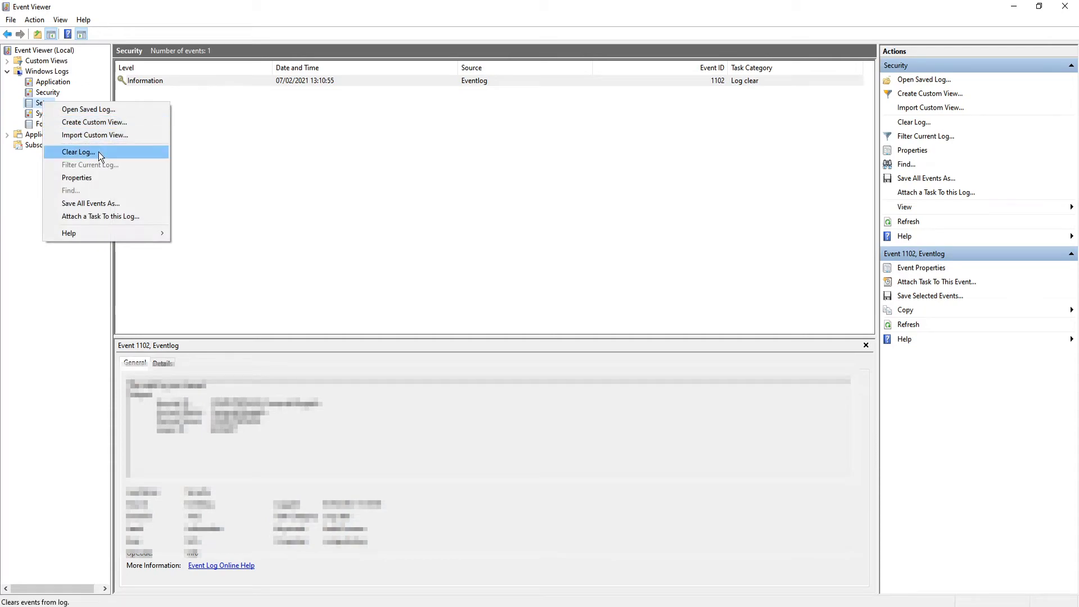
pyautogui.click(47, 113)
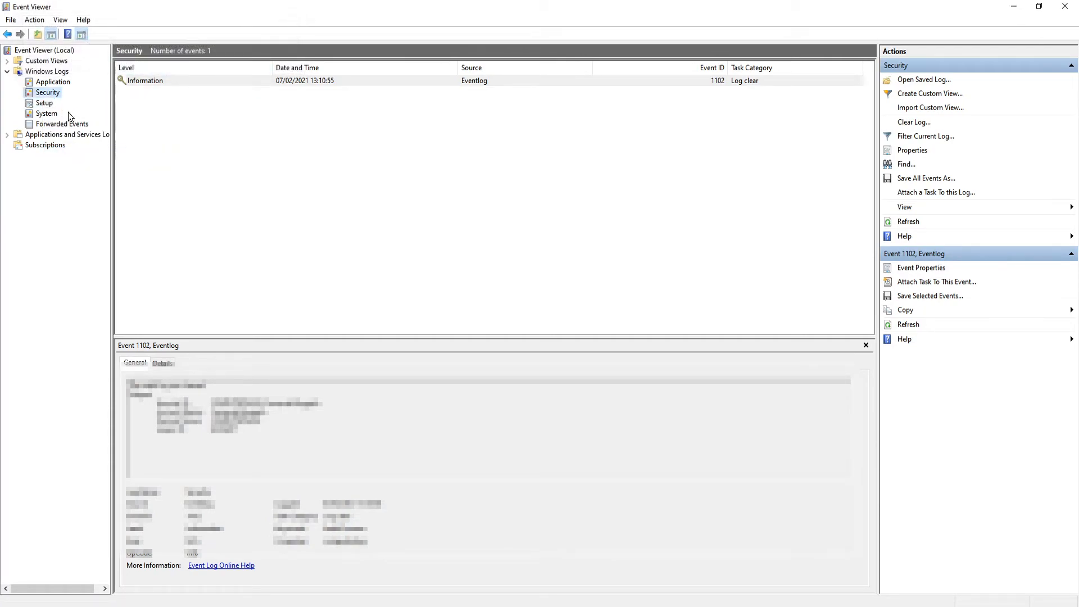
pyautogui.rightClick(46, 112)
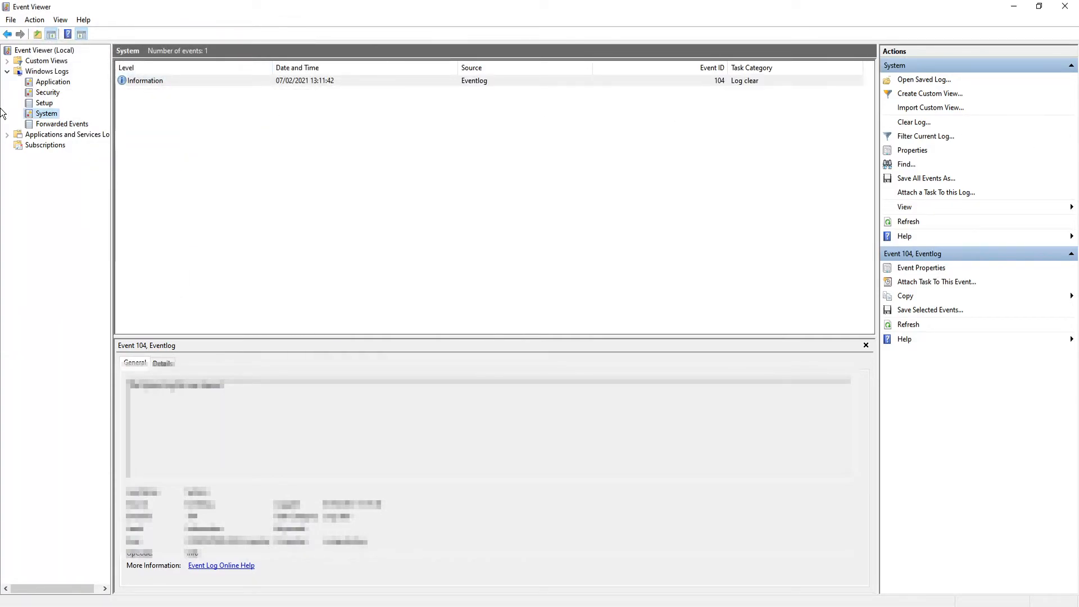
# Step: Verify Application shows 0 events and System only its log-clear entry, ending on Application
pyautogui.click(53, 81)
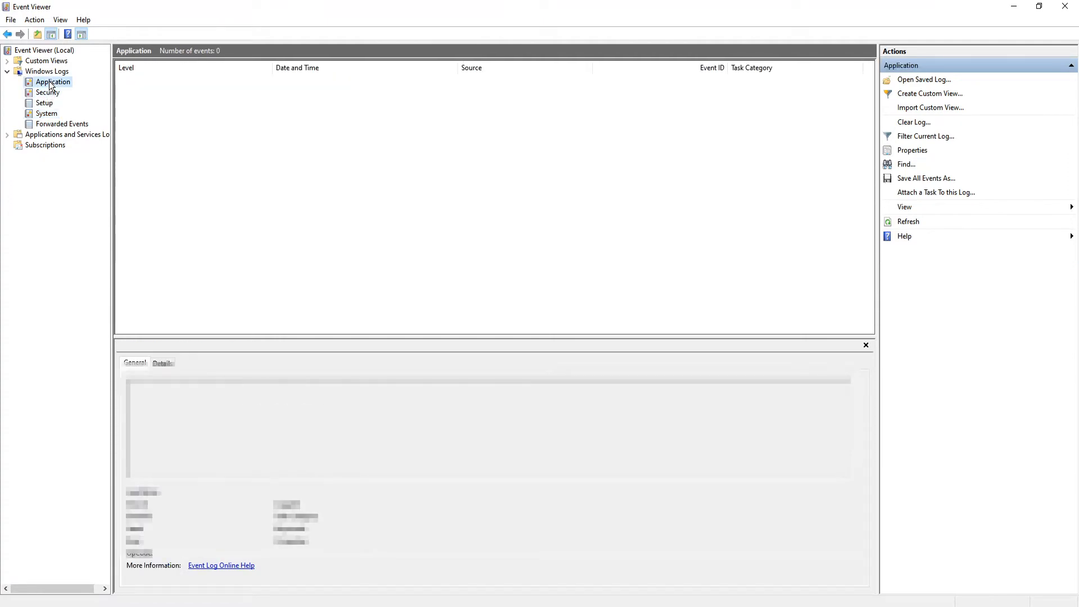
pyautogui.click(46, 112)
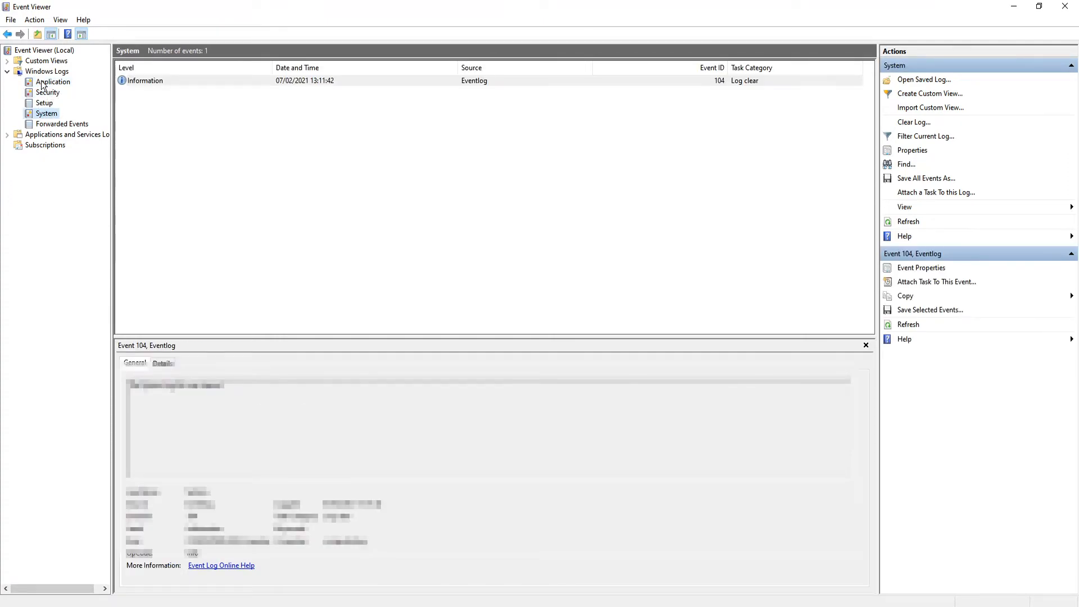
pyautogui.click(53, 81)
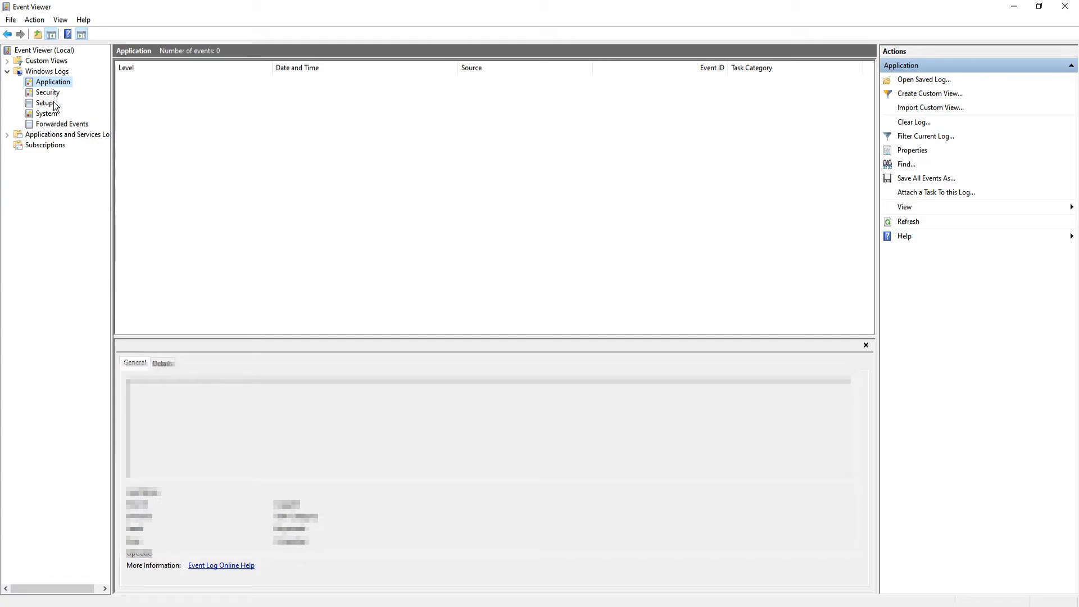
pyautogui.moveTo(57, 115)
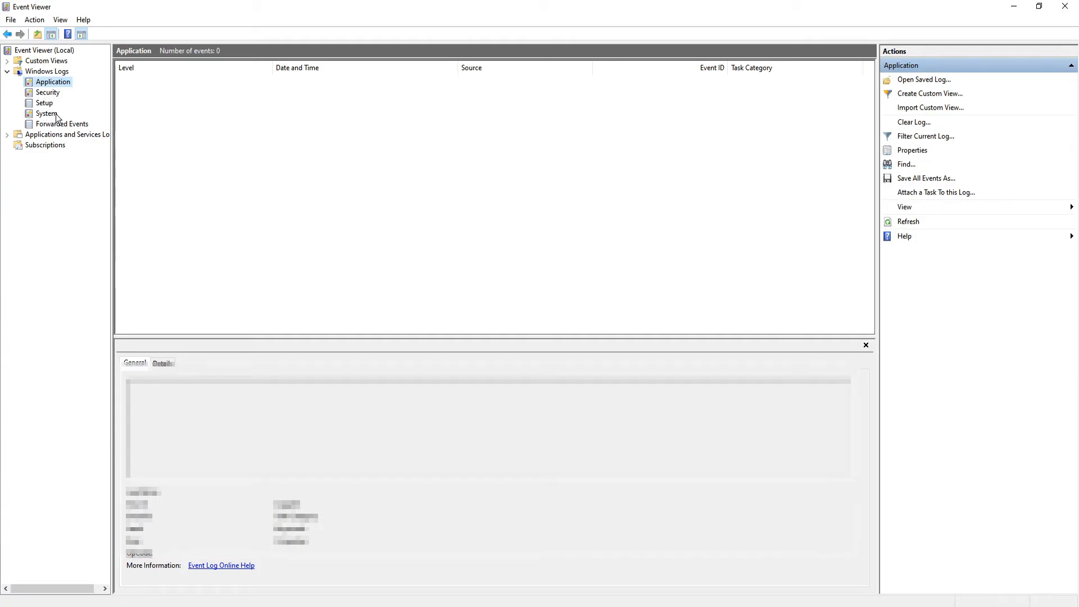
pyautogui.moveTo(61, 115)
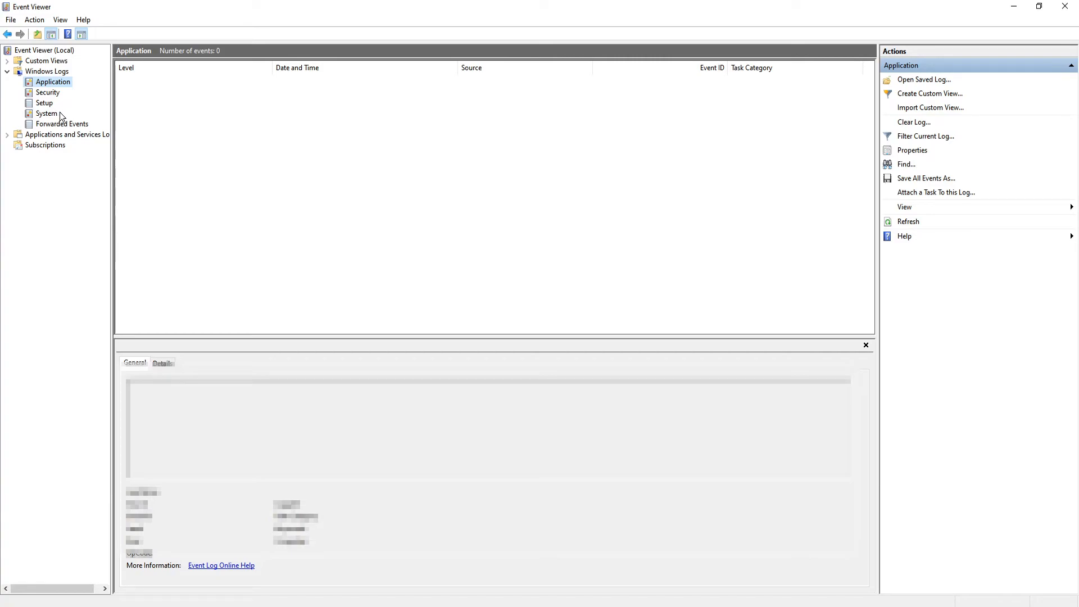